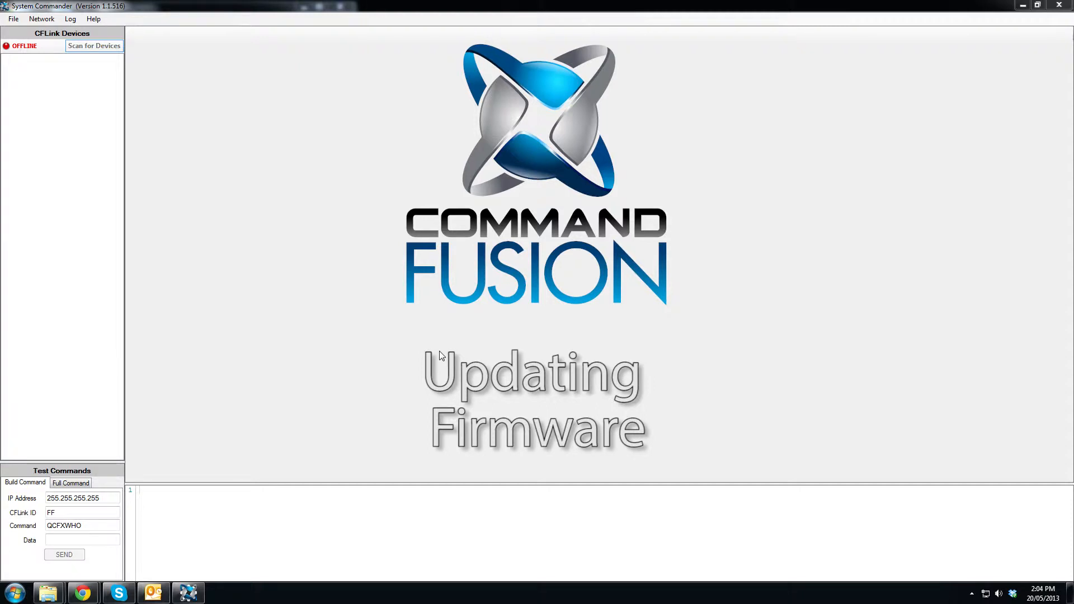
mouse_move(393, 334)
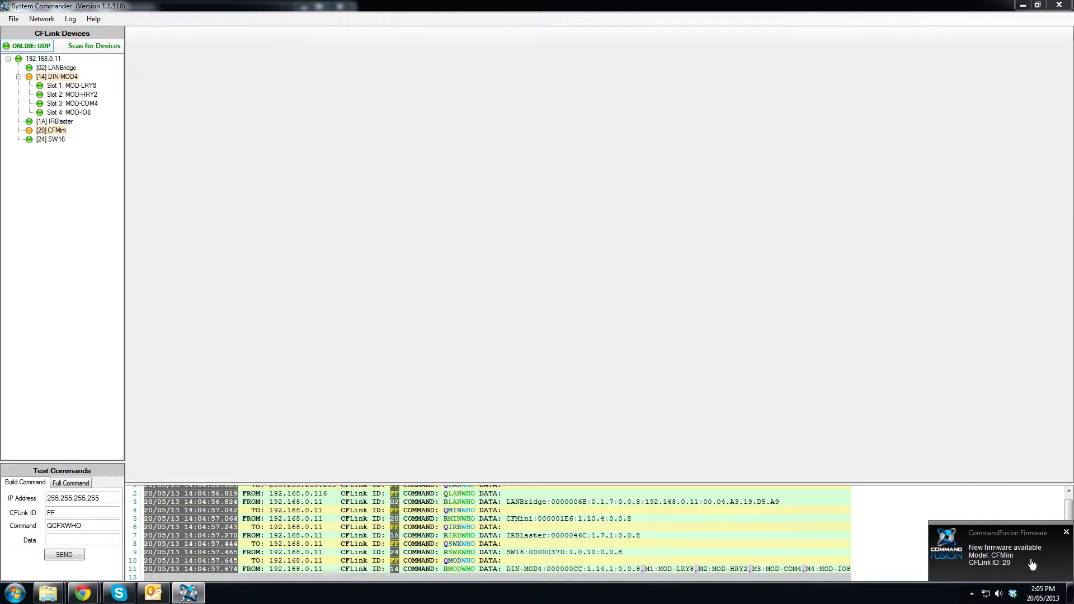
mouse_move(50, 151)
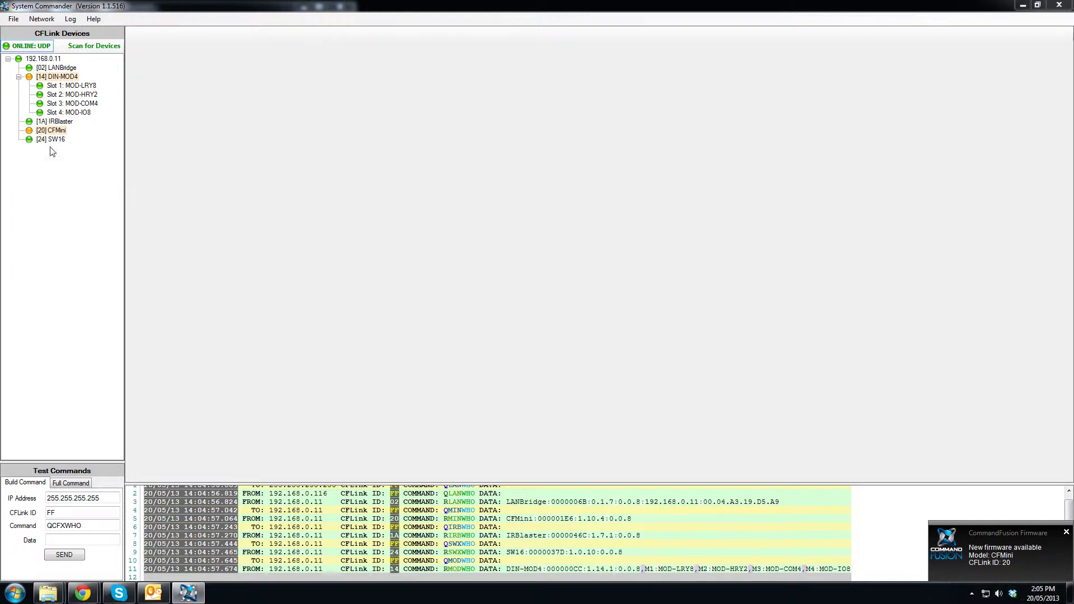
mouse_move(96, 154)
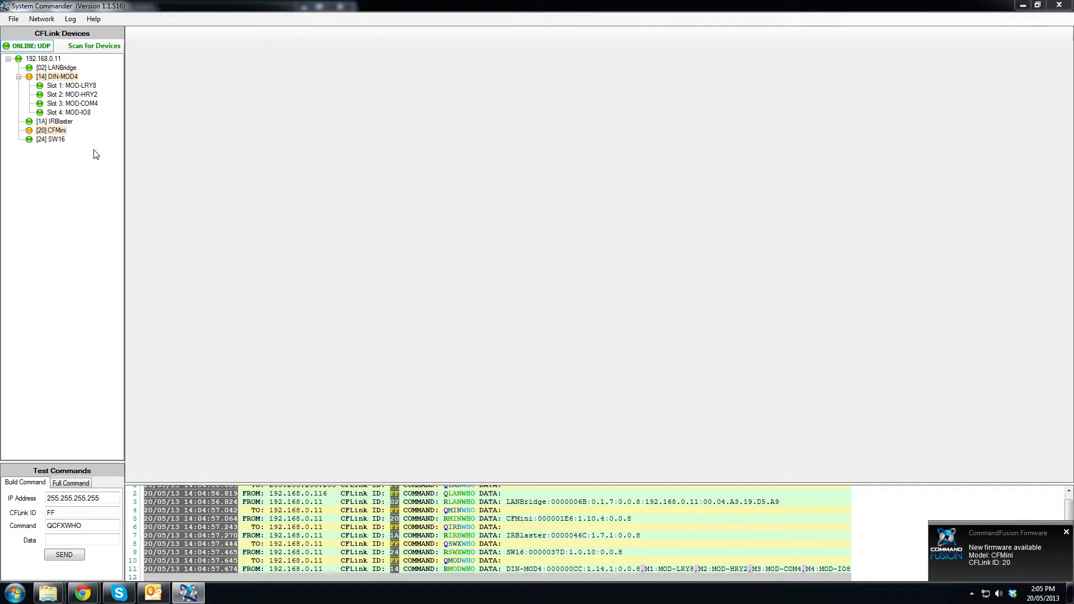
mouse_move(54, 134)
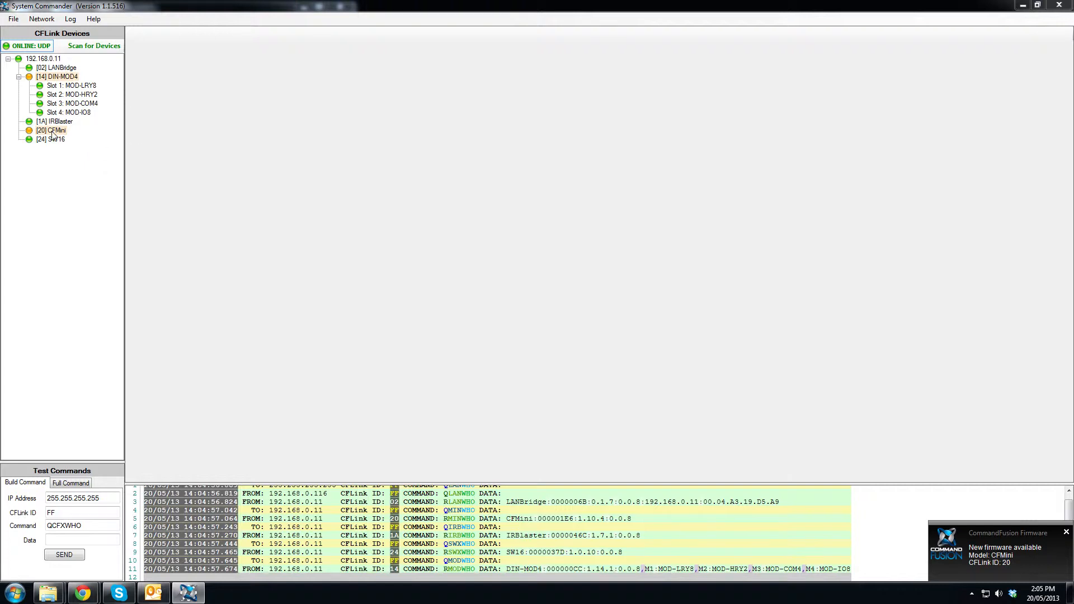
Show the DIN-MOD4's Update Firmware page, reporting current firmware 1.14.1
left_click(62, 76)
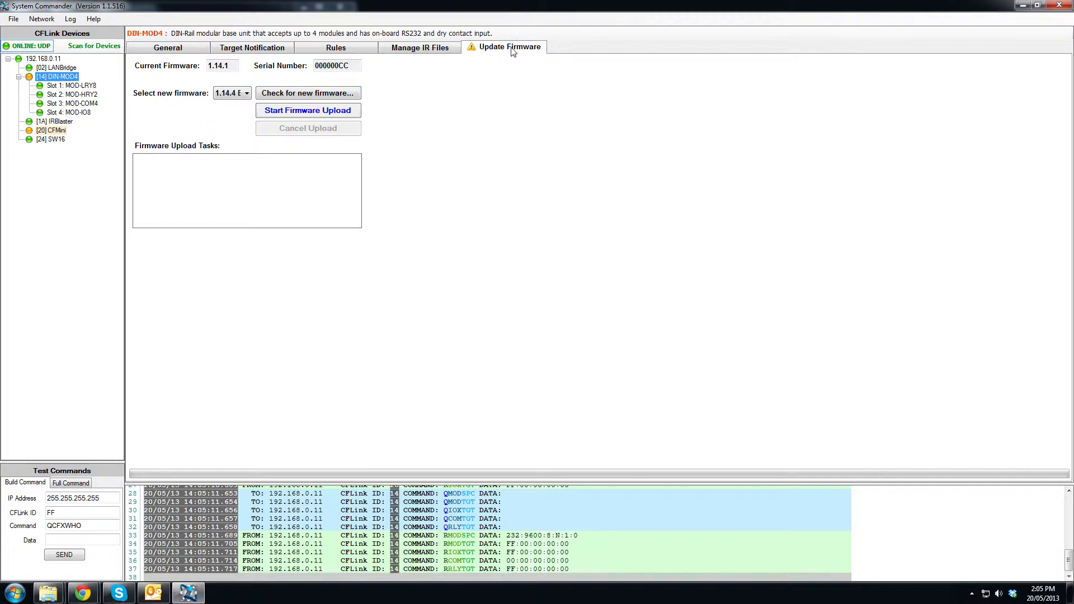
mouse_move(482, 54)
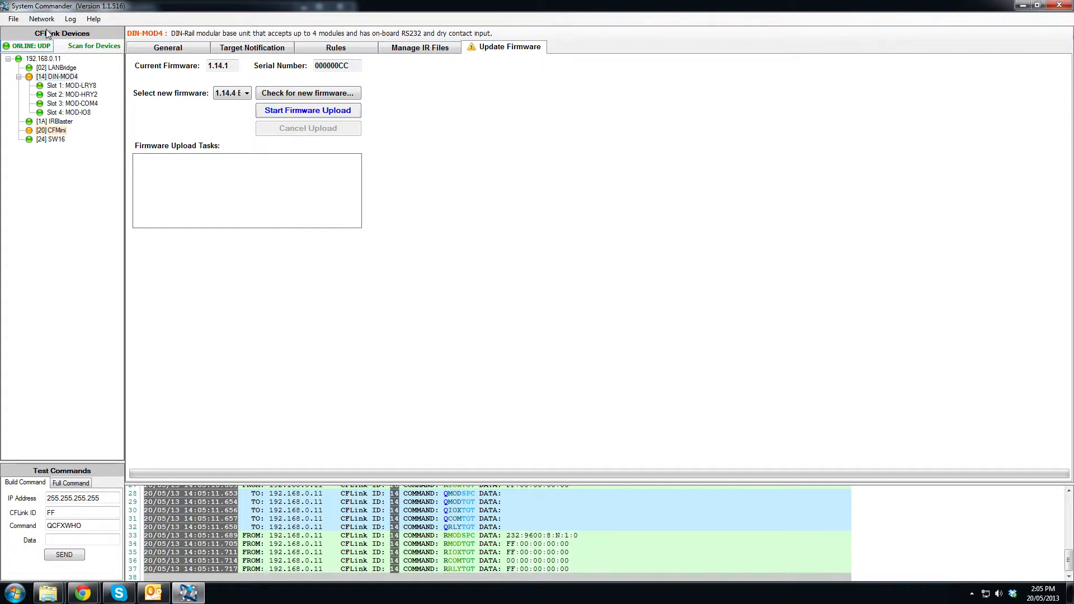
Download the missing CFMini v1.10.5 BETA and MOD4 v1.14.4 BETA firmware via Network > Check for Latest Firmware
left_click(41, 19)
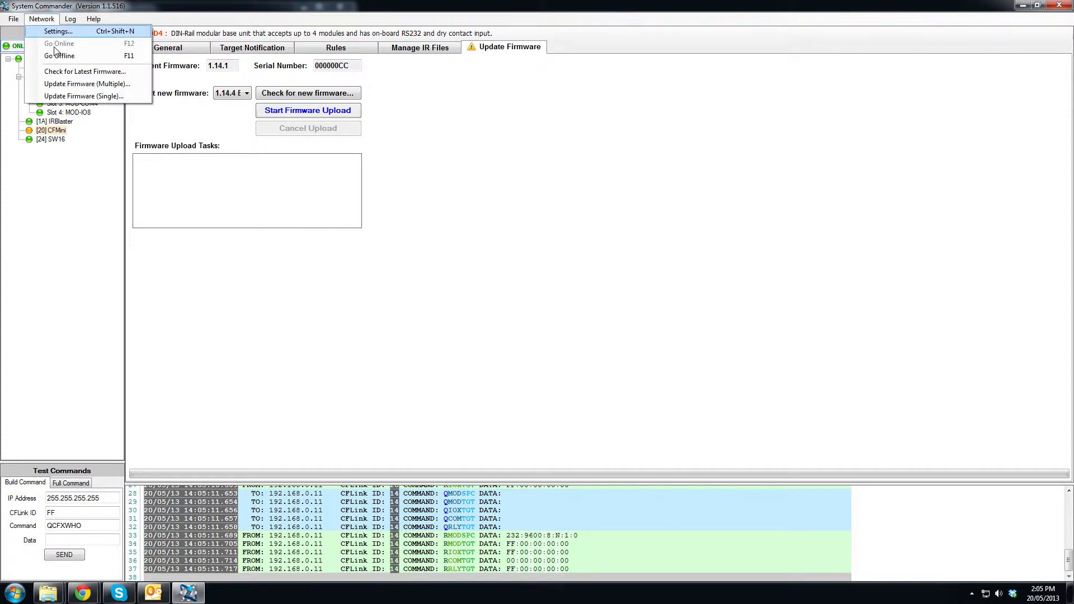
left_click(85, 72)
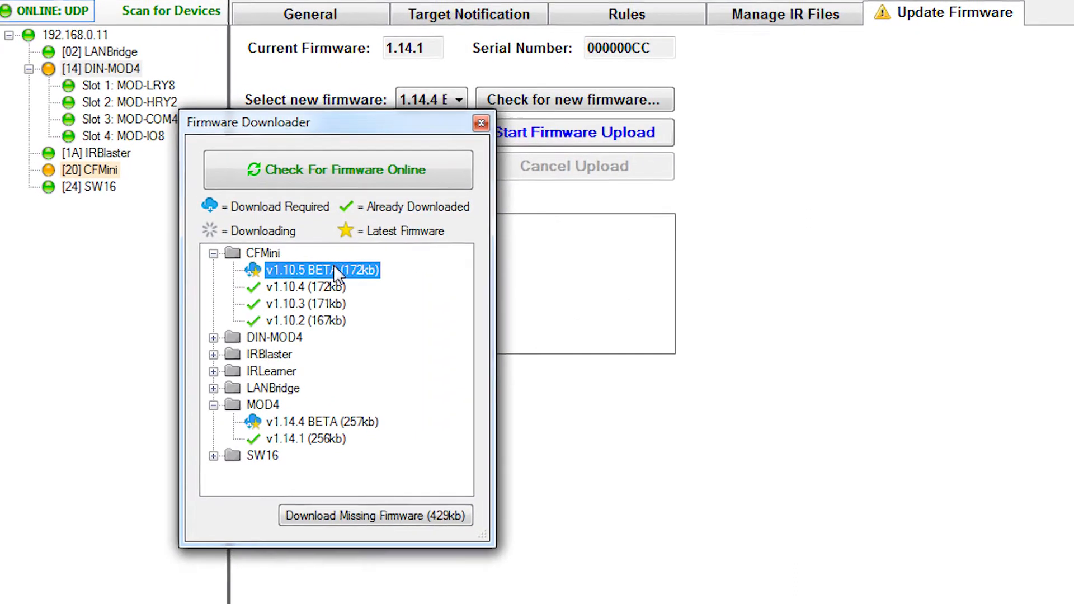
left_click(328, 429)
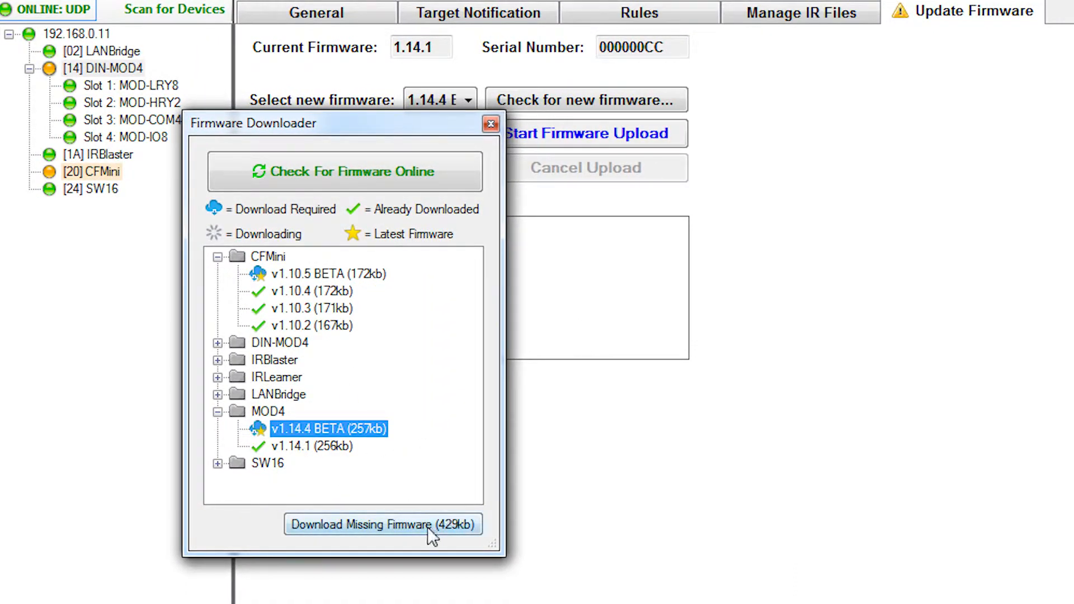
left_click(383, 524)
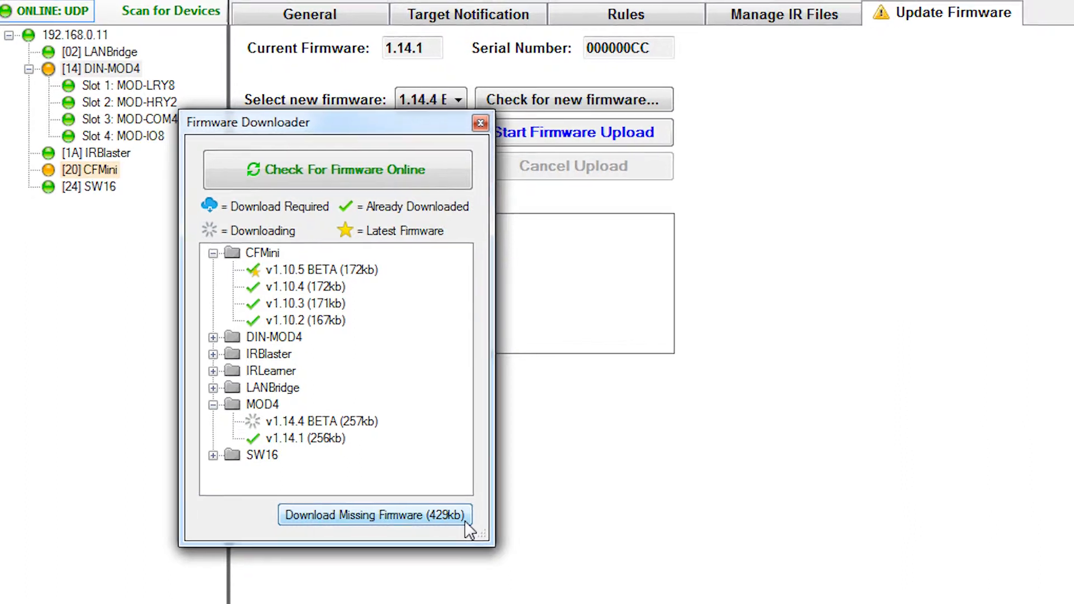
left_click(374, 515)
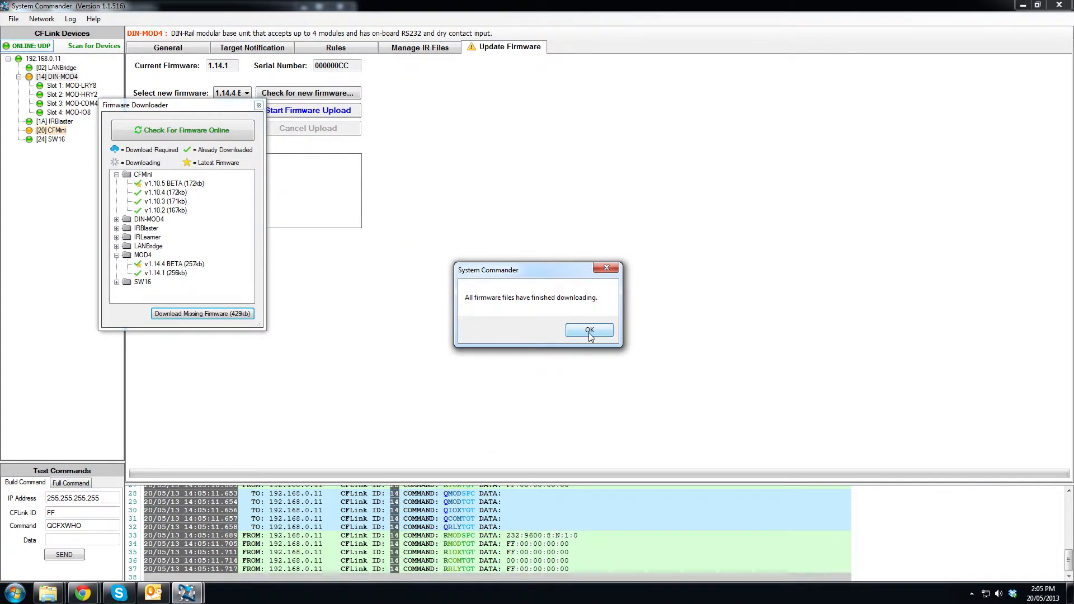
left_click(587, 330)
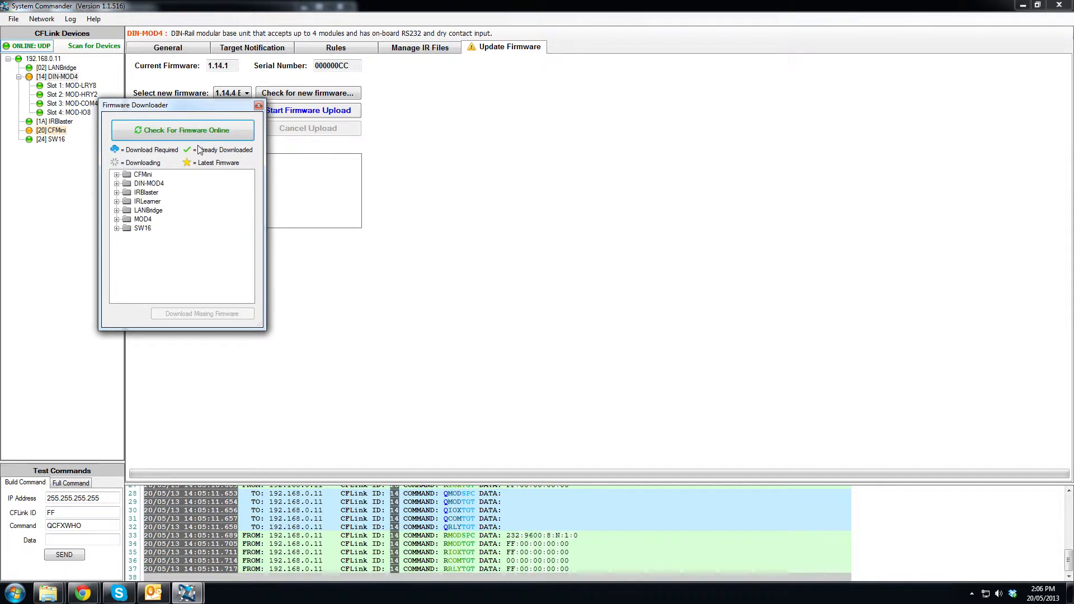
Expand the CFMini firmware list and open the folder storing its firmware files
left_click(116, 175)
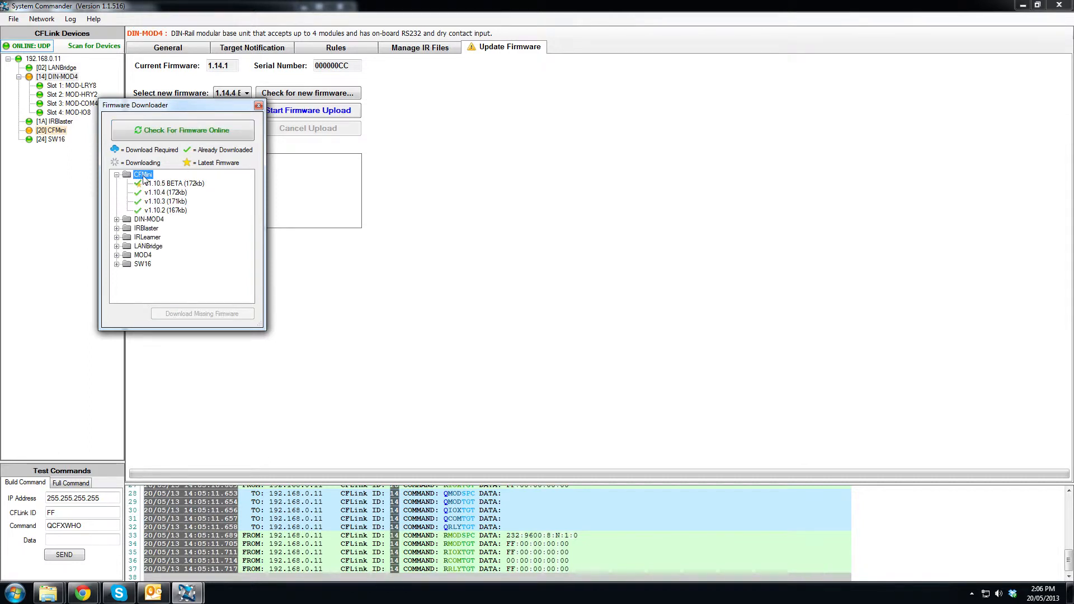
right_click(169, 183)
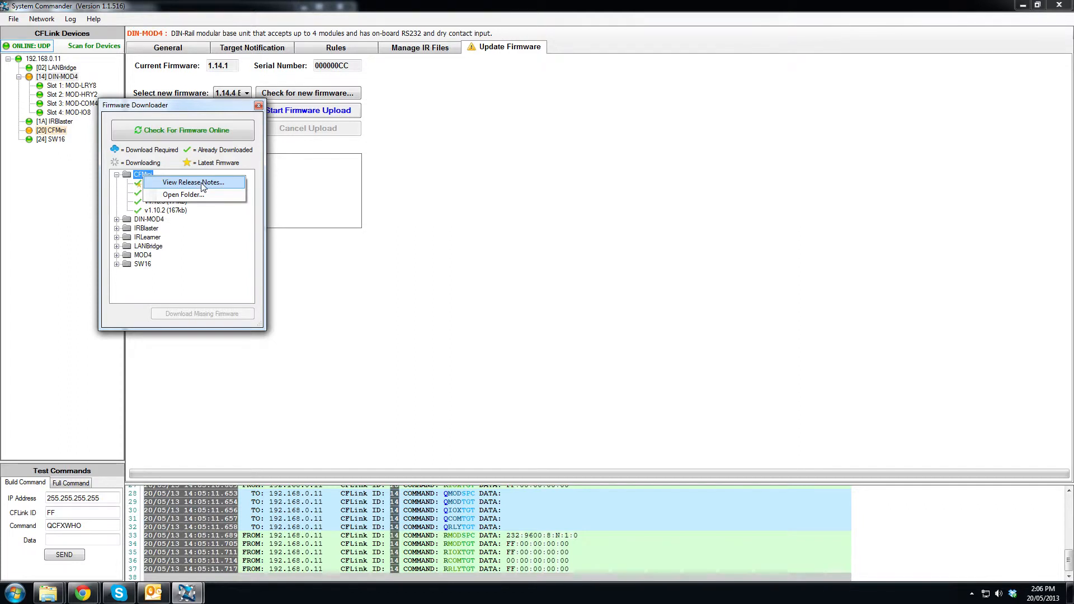
mouse_move(187, 200)
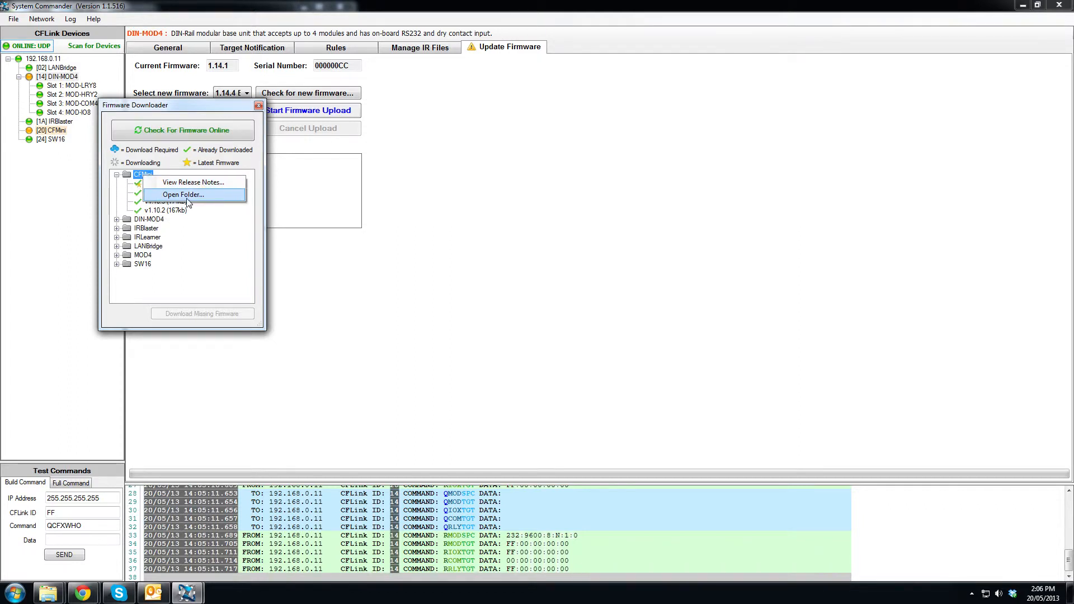
left_click(258, 105)
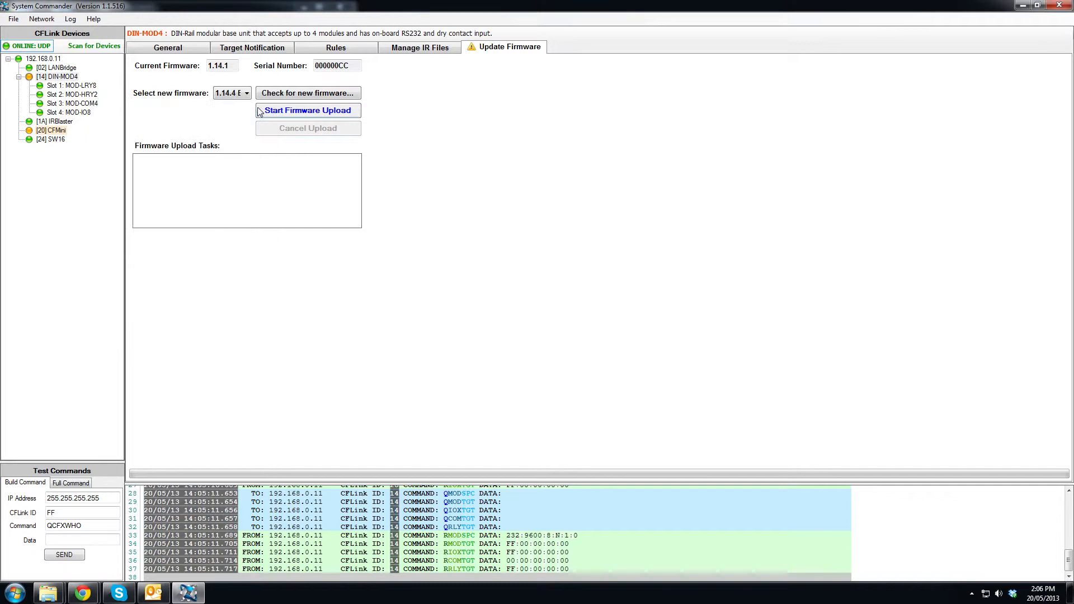
mouse_move(334, 200)
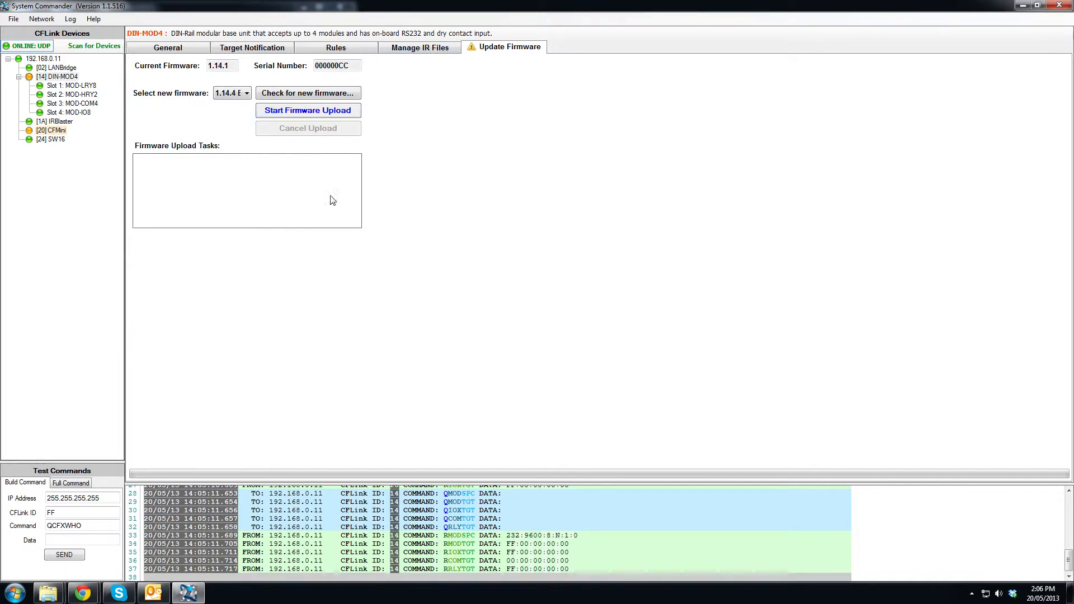
mouse_move(53, 130)
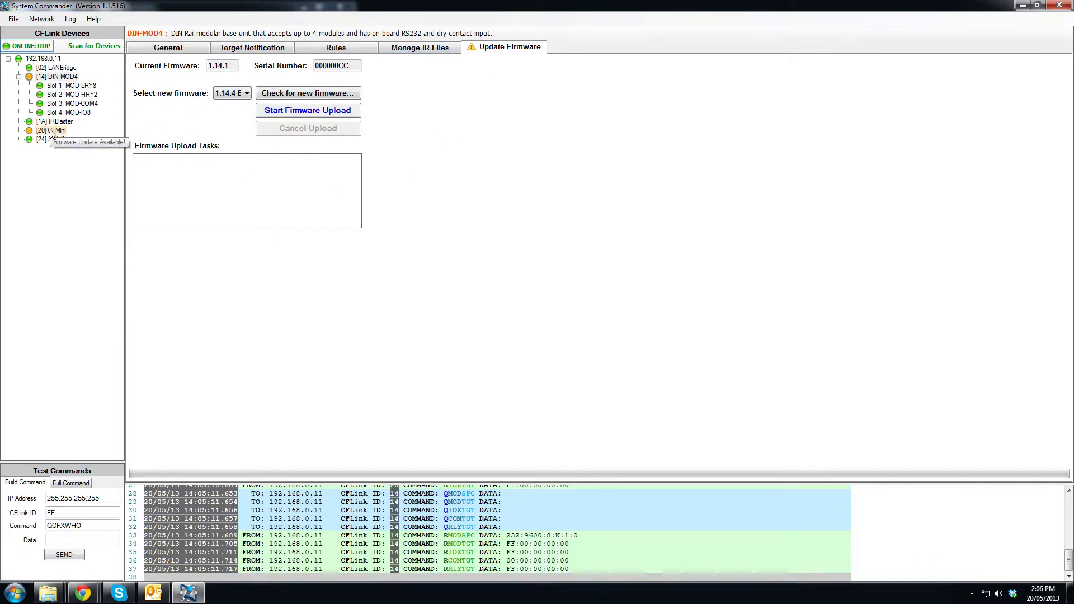
Show the CFMini's Update Firmware page and choose 1.10.5 BETA as the new firmware
left_click(56, 129)
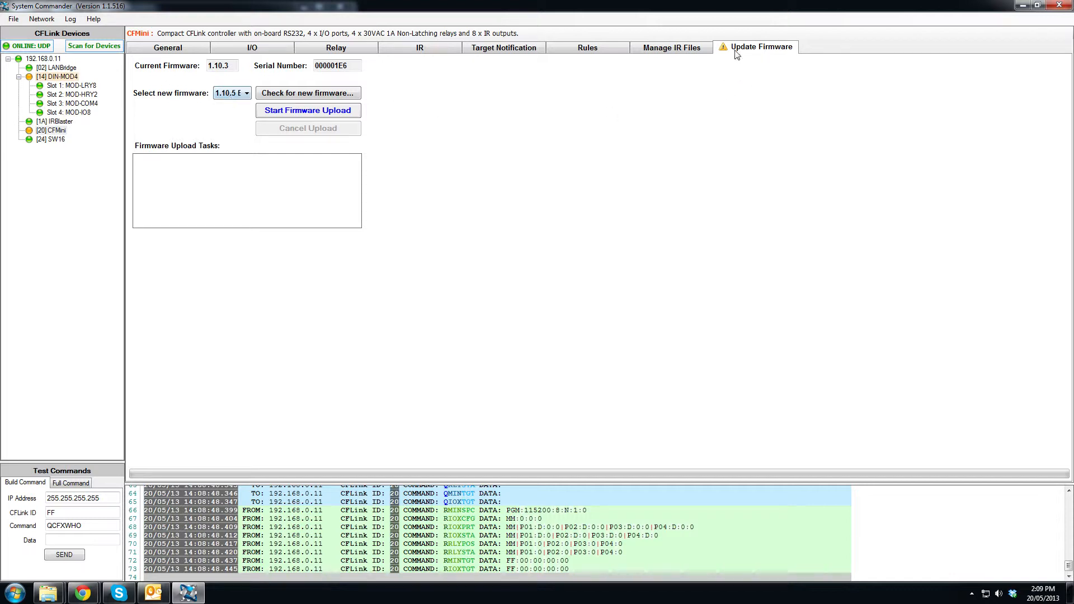
mouse_move(703, 101)
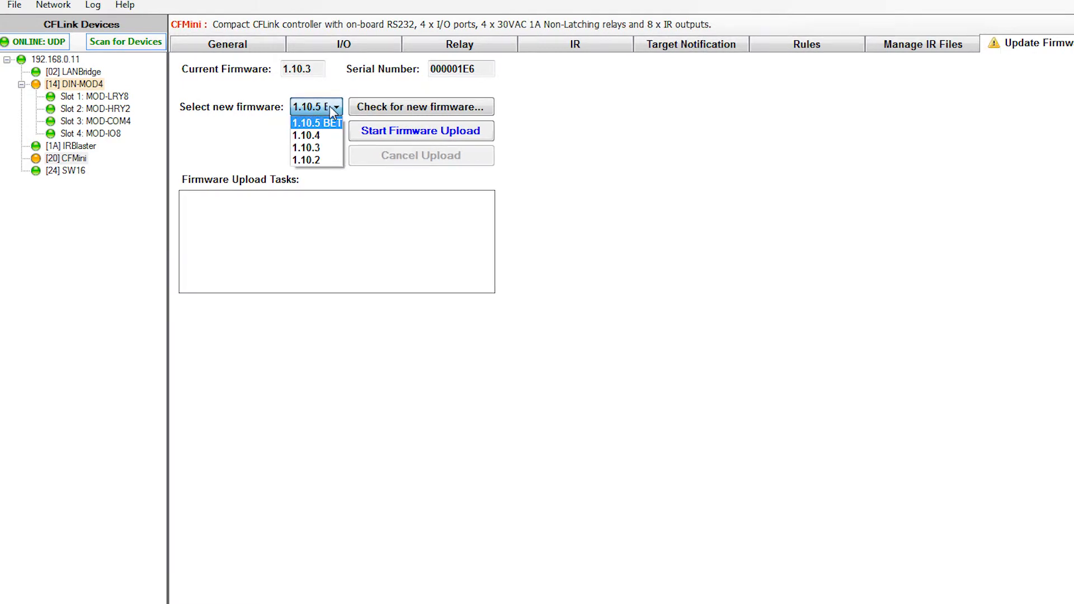
mouse_move(295, 77)
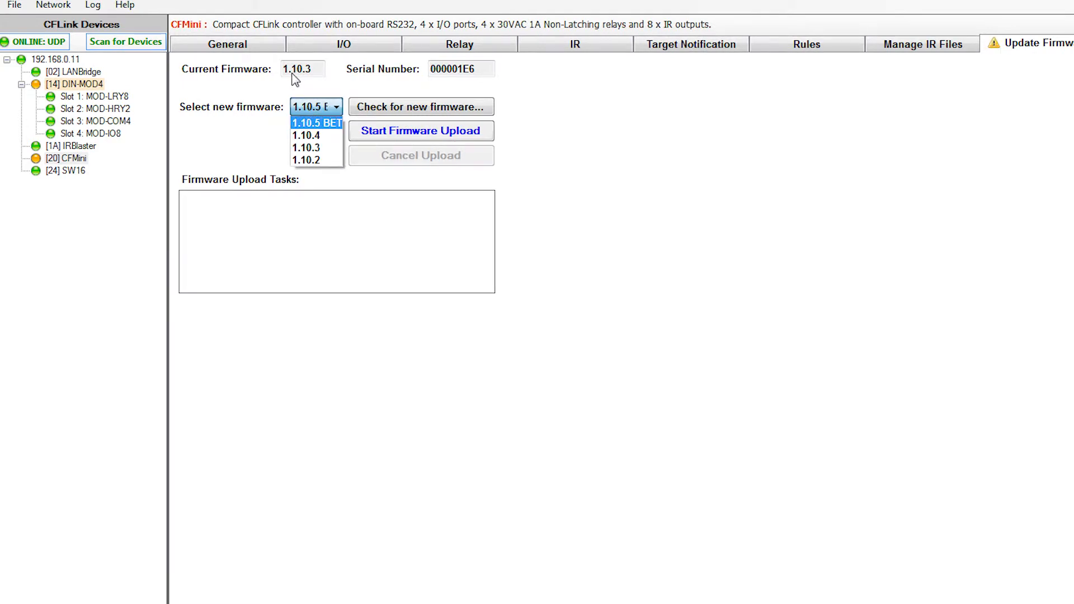
mouse_move(374, 110)
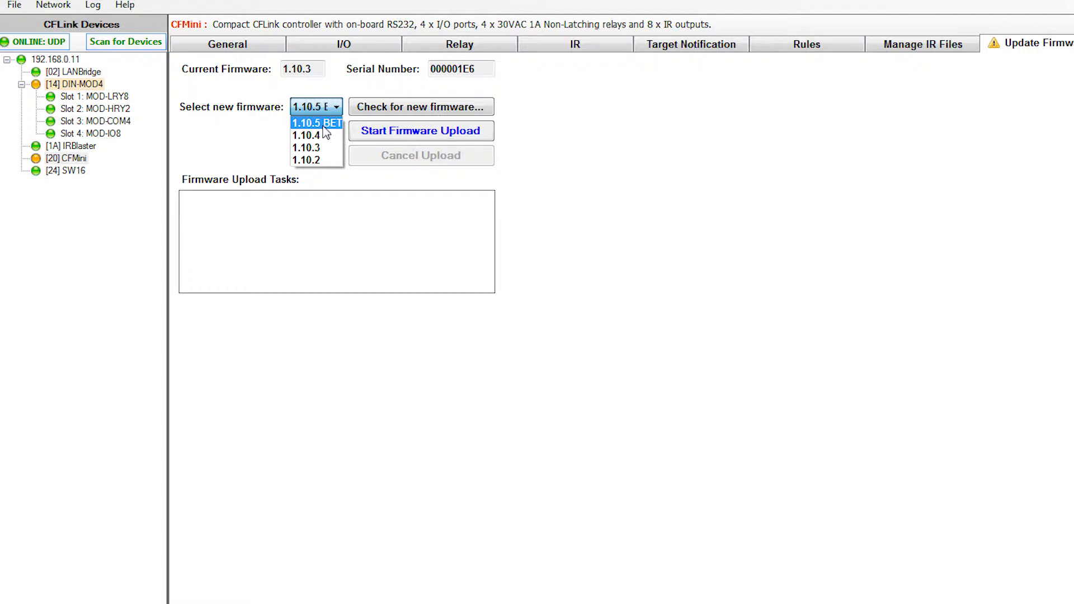
left_click(316, 122)
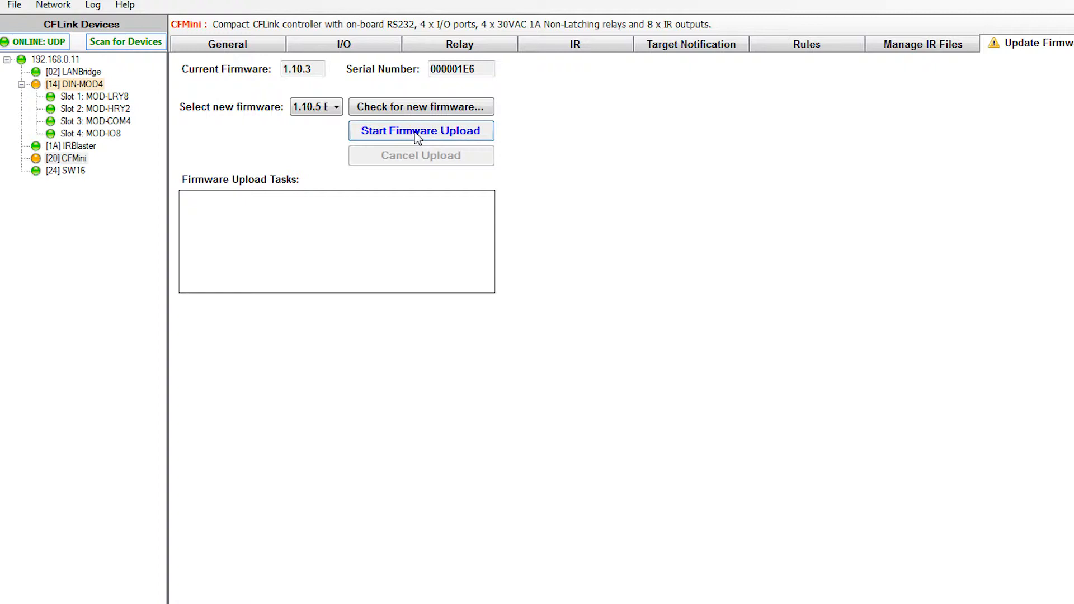
Start the firmware upload of 1.10.5 BETA to the CFMini
left_click(421, 131)
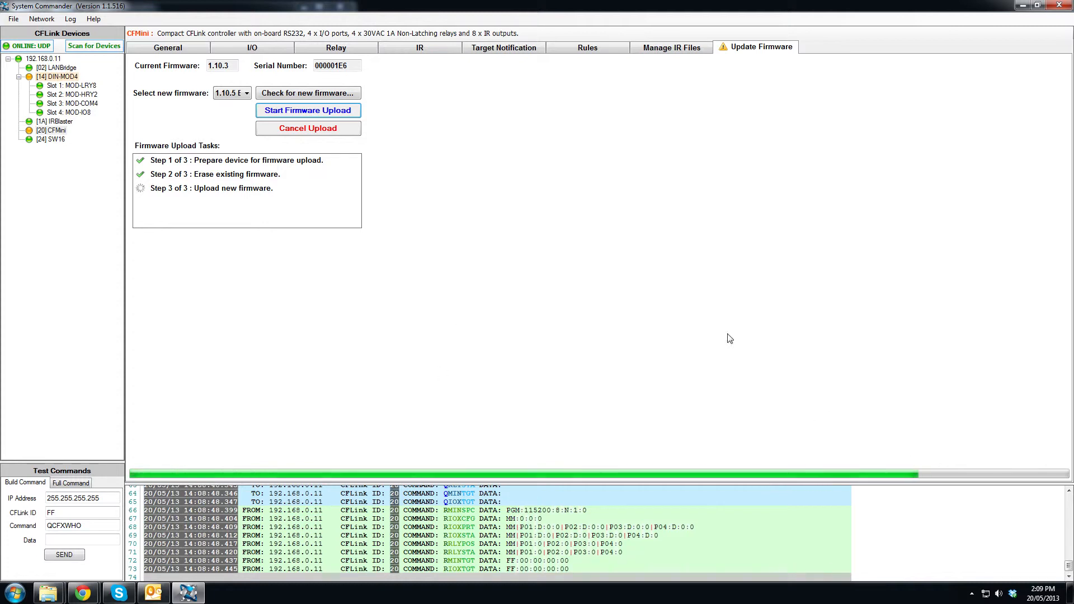
mouse_move(192, 268)
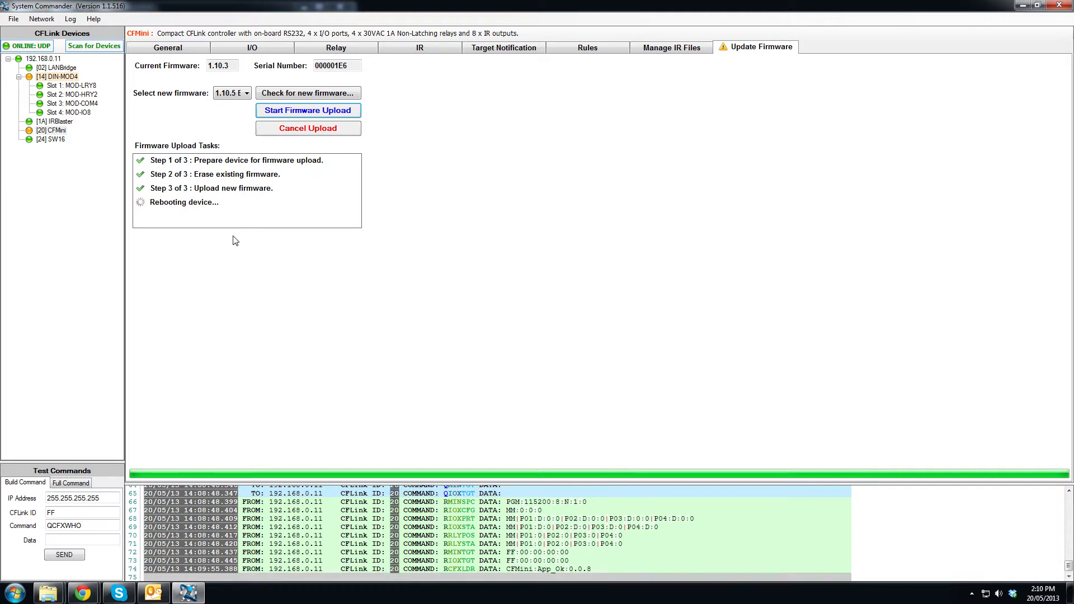
mouse_move(335, 285)
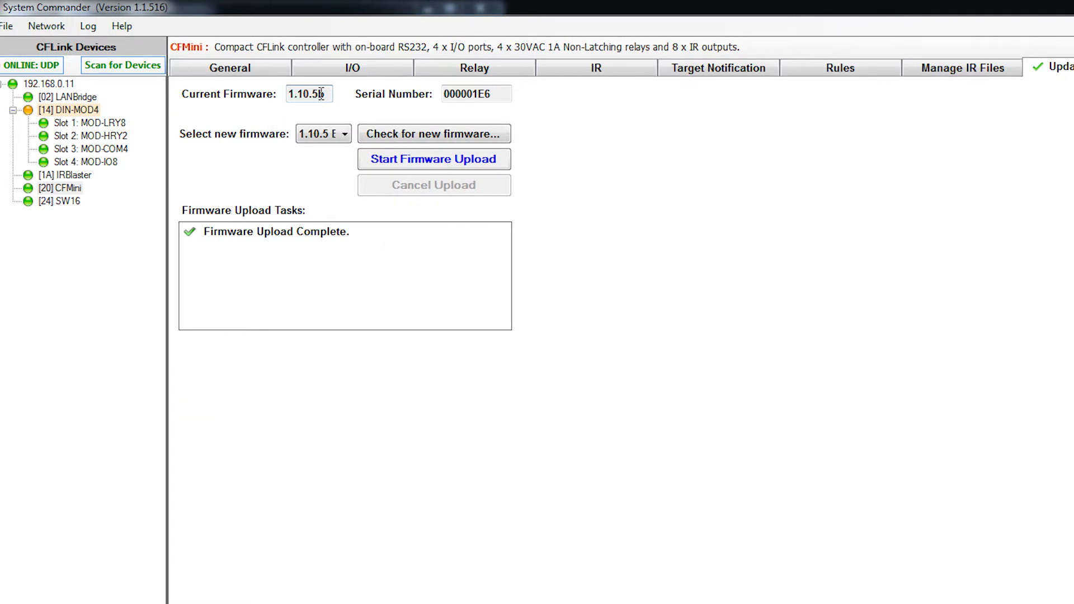
Confirm the CFMini now reports current firmware 1.10.5b after the upload completes
left_click(344, 133)
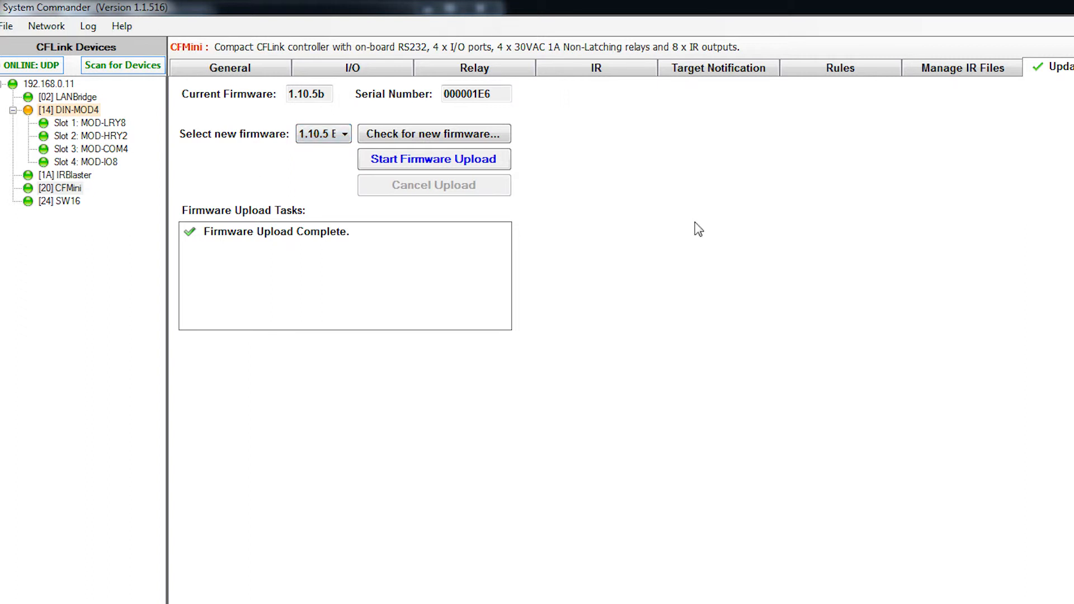
Switch back to the DIN-MOD4 device, showing current firmware 1.14.1
left_click(75, 110)
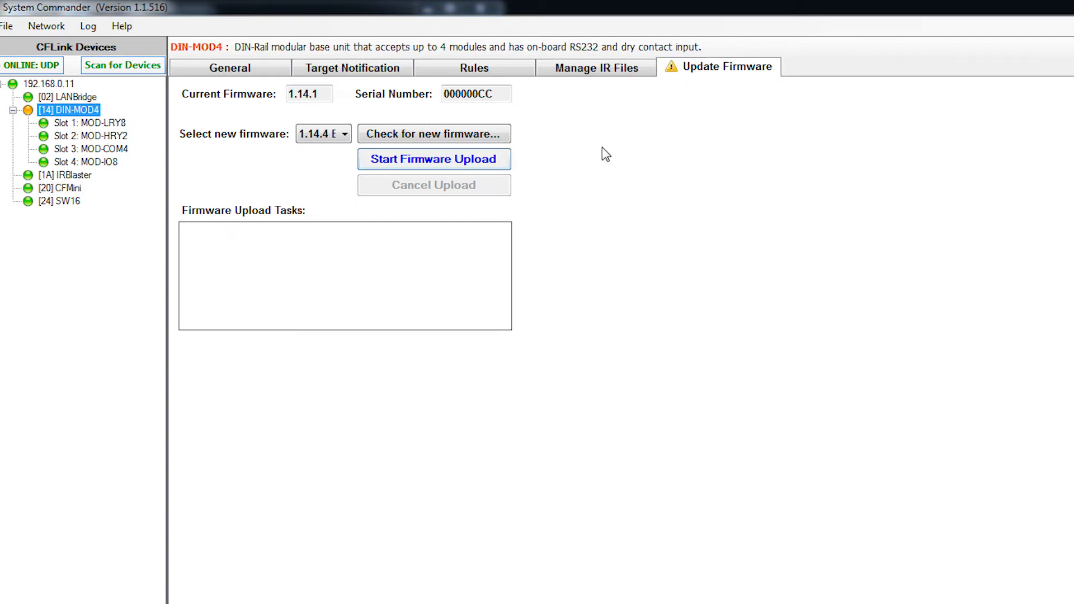
mouse_move(729, 116)
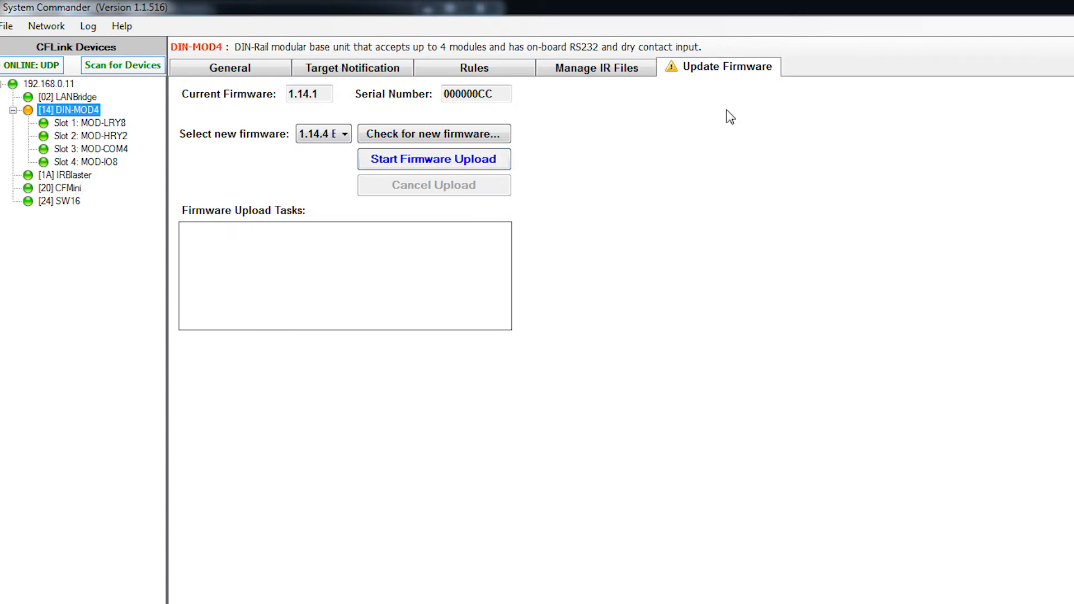